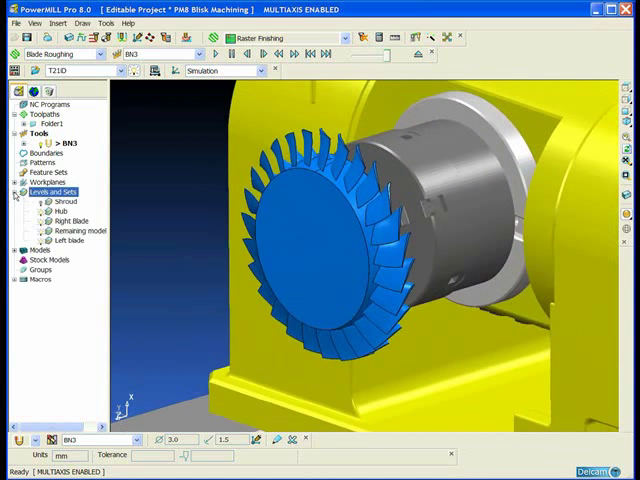
# - Pick the Right Blade, Left blade and Hub levels
pyautogui.click(67, 222)
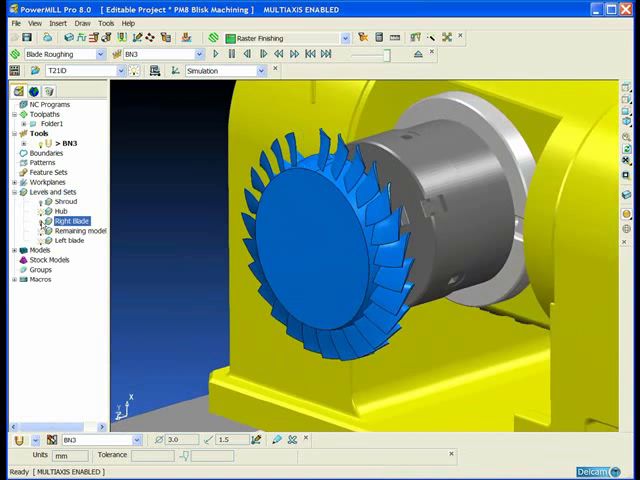
pyautogui.click(74, 241)
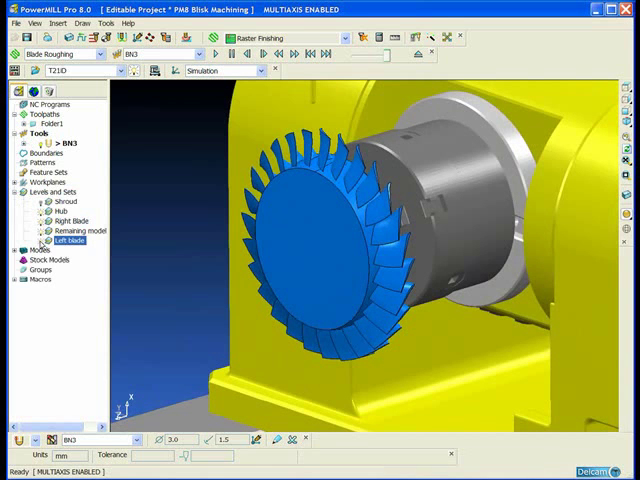
pyautogui.click(58, 204)
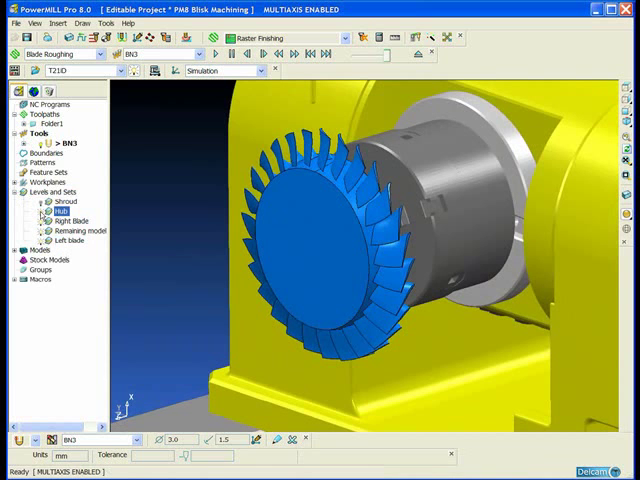
pyautogui.click(63, 204)
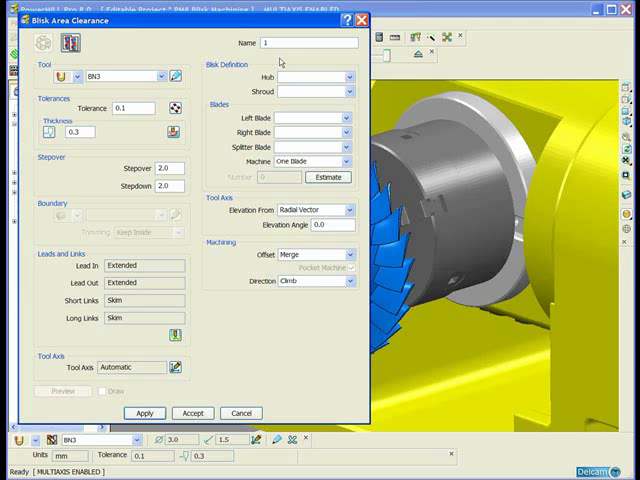
# - Name the area clearance 'Blade Ro…' and assign the Hub and Right Blade levels
pyautogui.write('Bl')
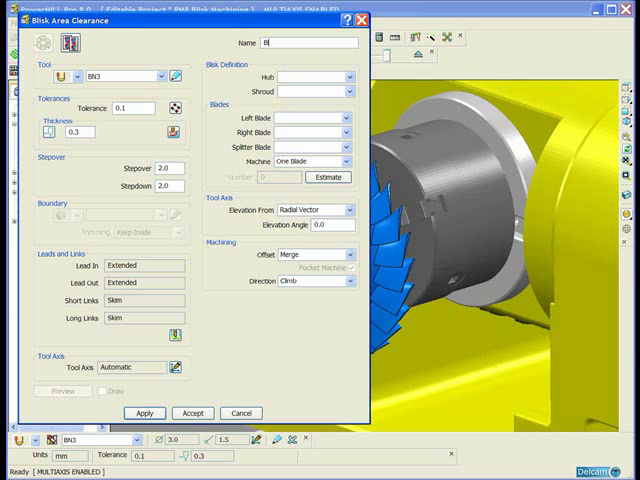
pyautogui.write('Blade Ro')
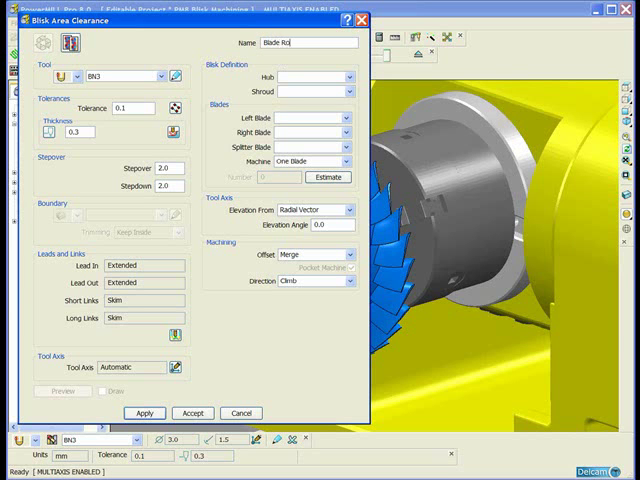
pyautogui.click(347, 76)
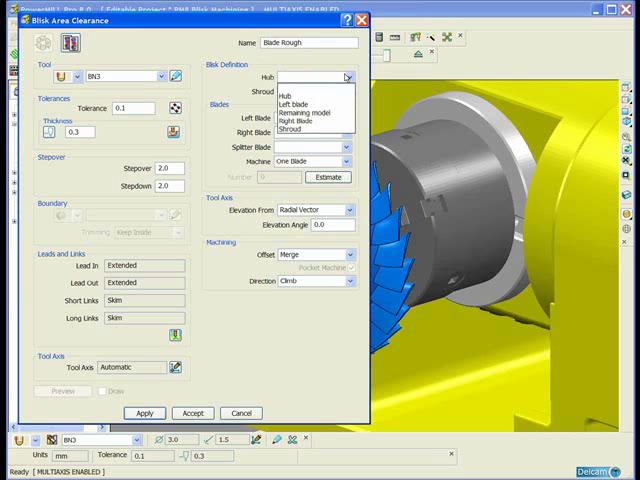
pyautogui.click(300, 90)
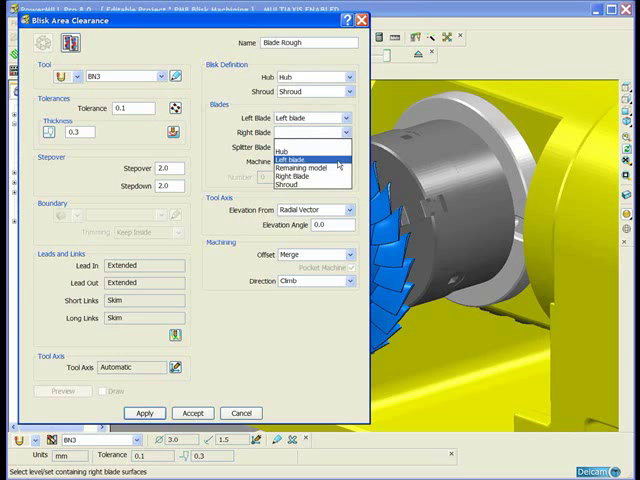
pyautogui.moveTo(290, 177)
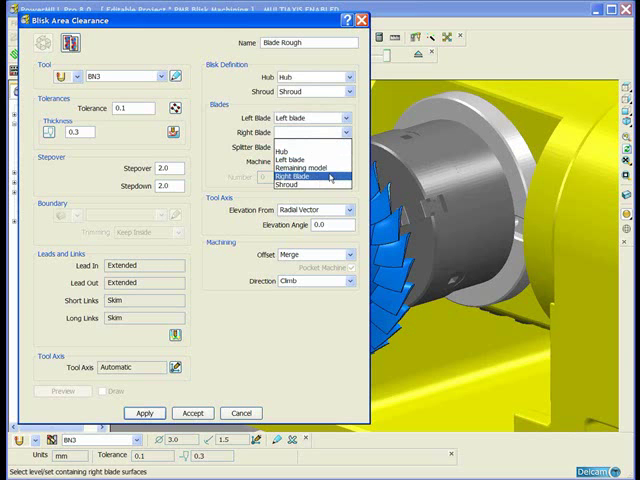
pyautogui.click(295, 177)
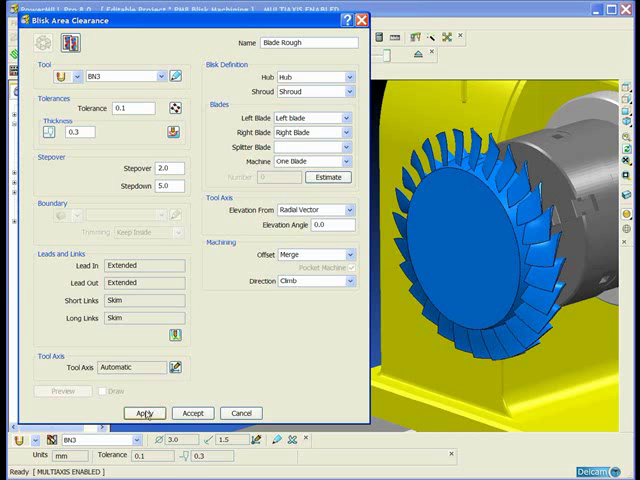
# - Calculate and close Blade Rough, then choose the Blades > Hub Finishing strategy
pyautogui.click(145, 412)
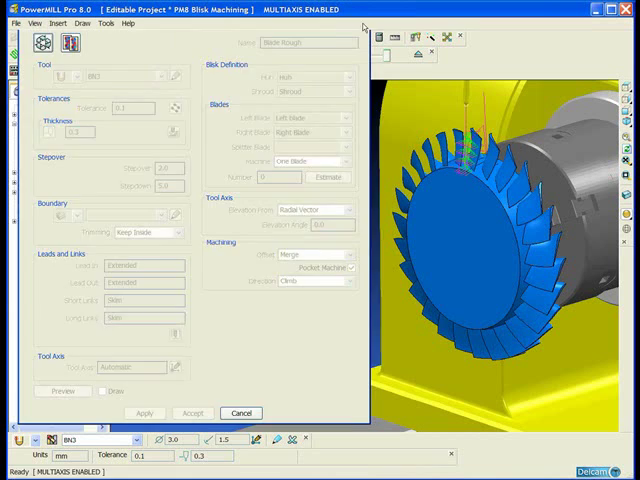
pyautogui.click(194, 413)
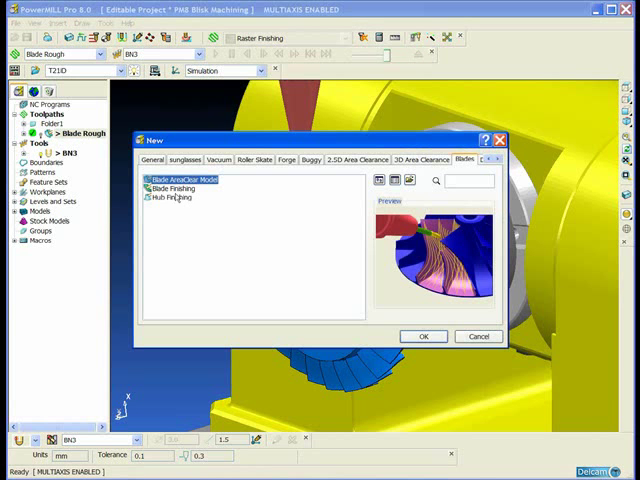
pyautogui.click(174, 197)
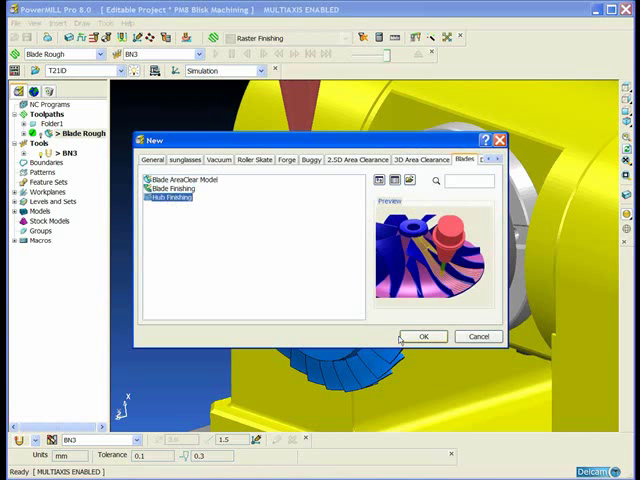
pyautogui.click(423, 336)
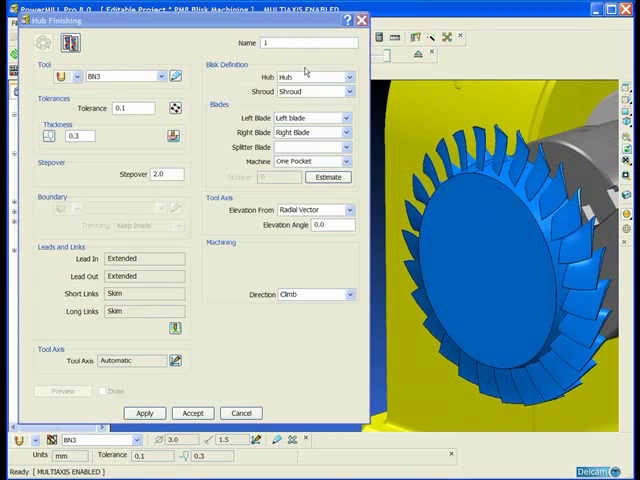
# - Name the hub finishing toolpath 'Hu…' and calculate it with the default levels
pyautogui.write('Hub Finish')
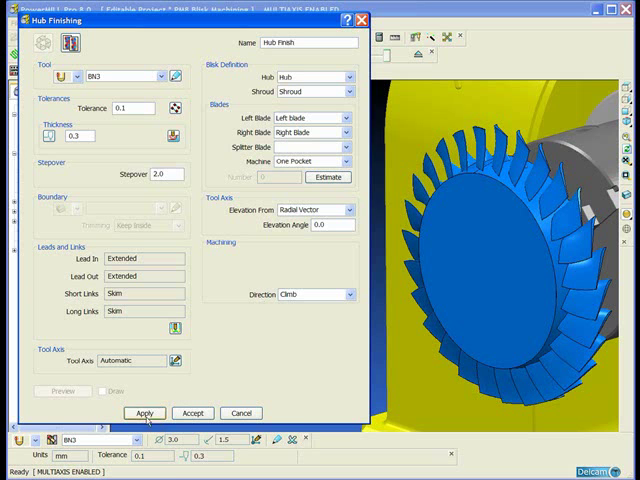
pyautogui.click(139, 409)
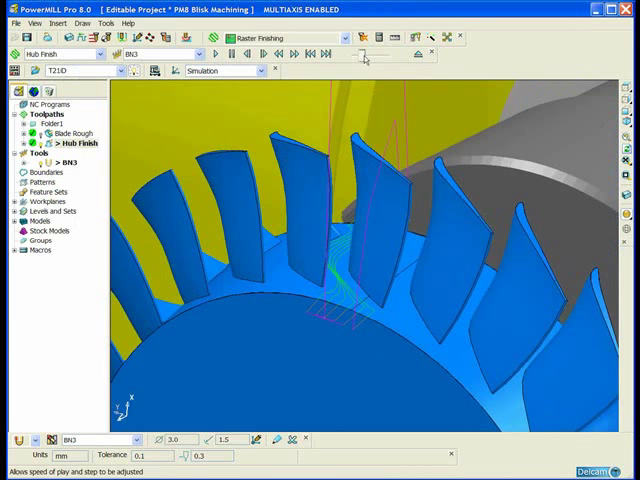
# - Change the simulation speed, then choose the Blade Finishing strategy
pyautogui.click(211, 54)
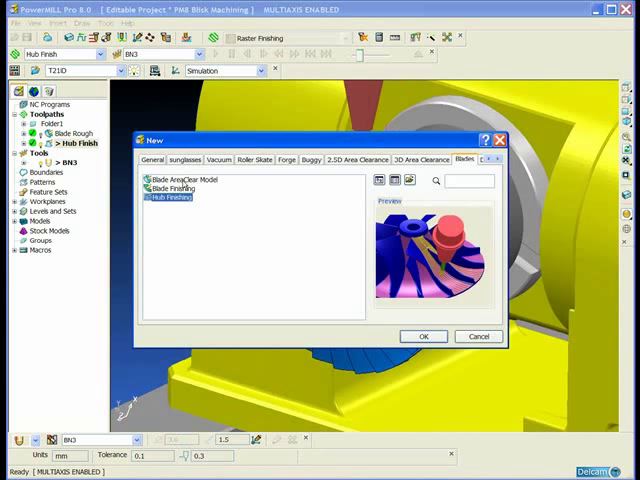
pyautogui.click(424, 336)
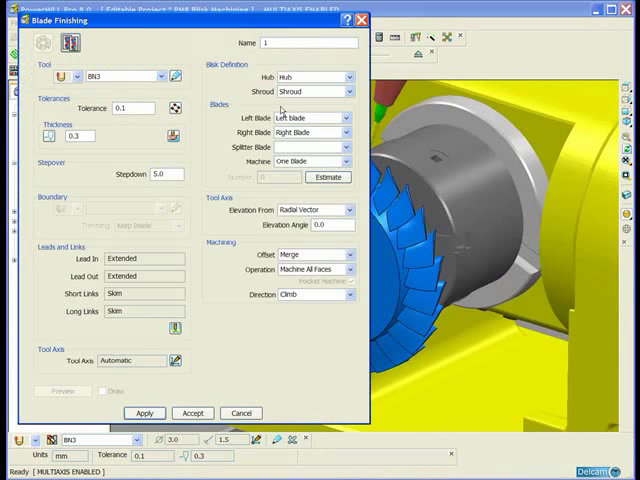
# - Type 'Bla' into the Blade Finishing toolpath Name box
pyautogui.write('Bla')
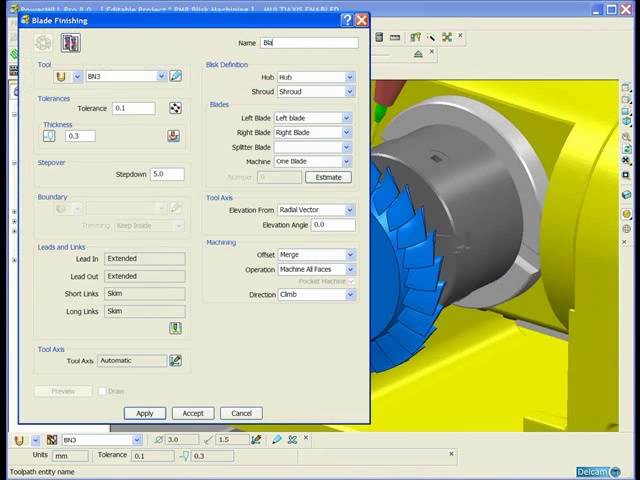